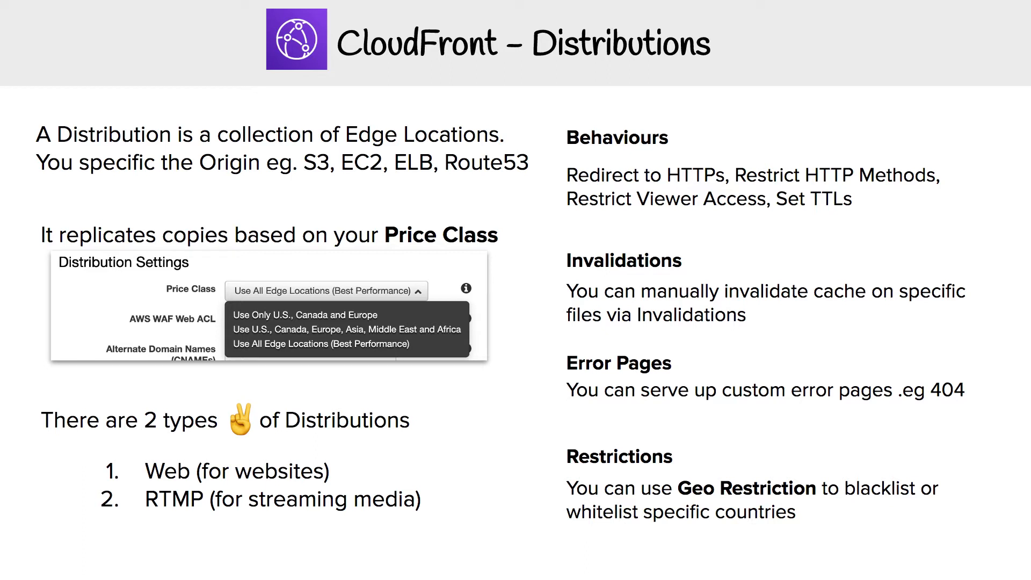
mouse_move(874, 131)
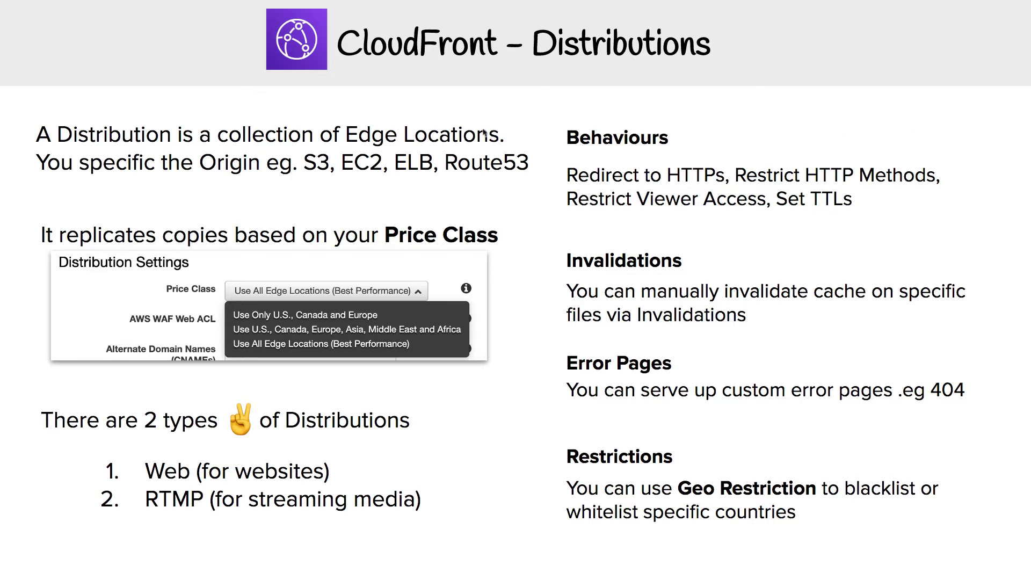
mouse_move(163, 161)
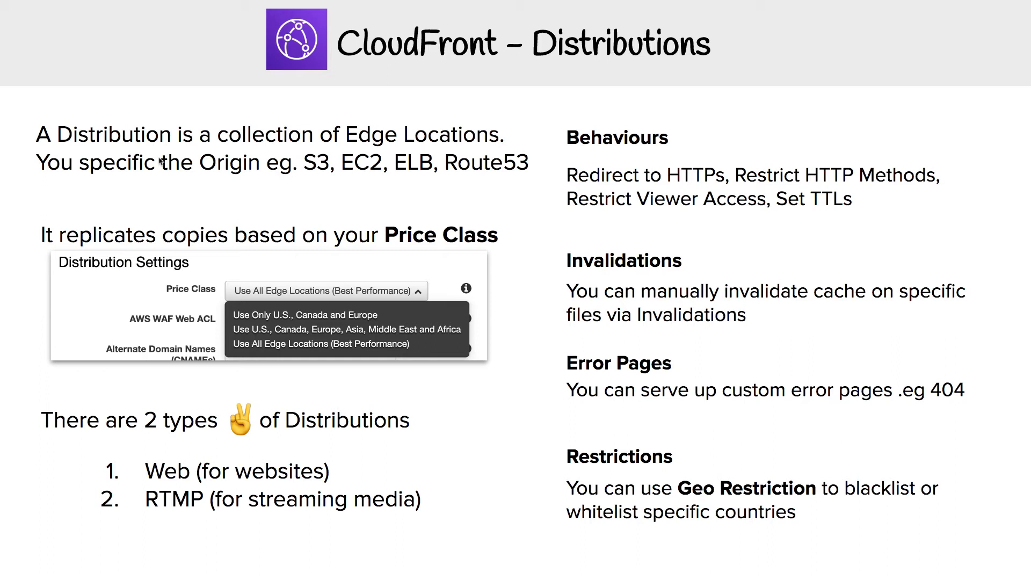
mouse_move(244, 297)
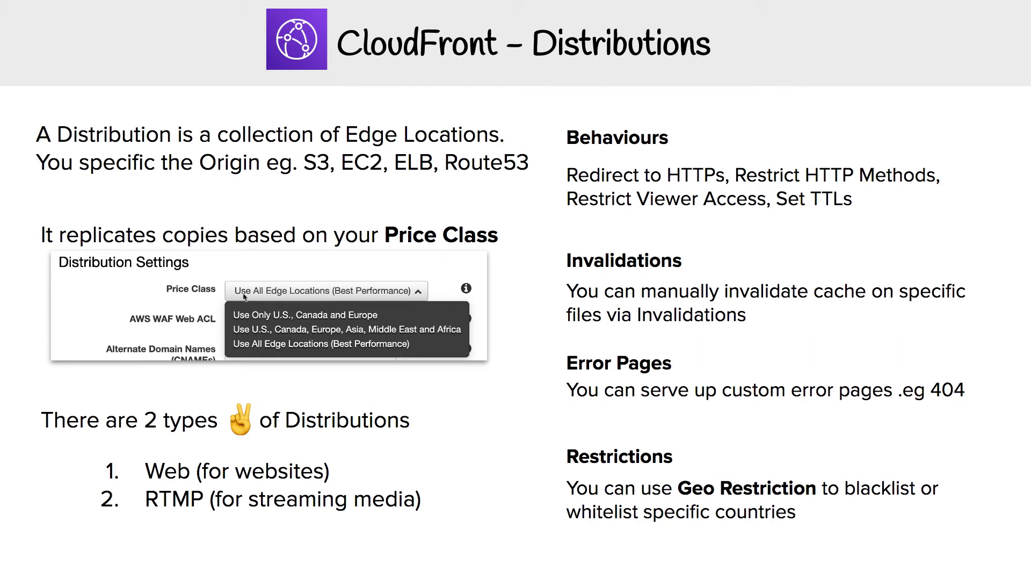
mouse_move(345, 295)
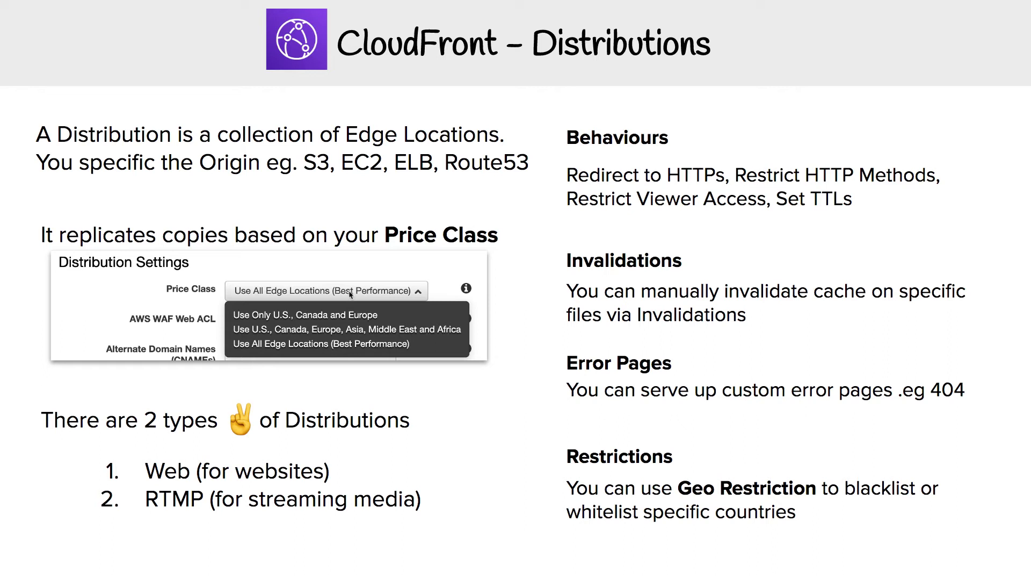
mouse_move(349, 293)
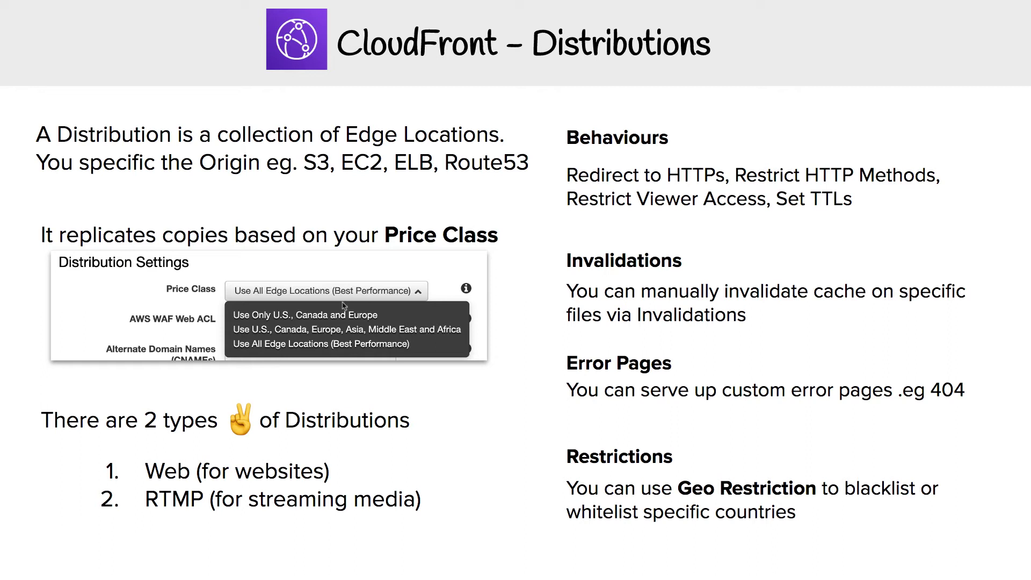
mouse_move(372, 317)
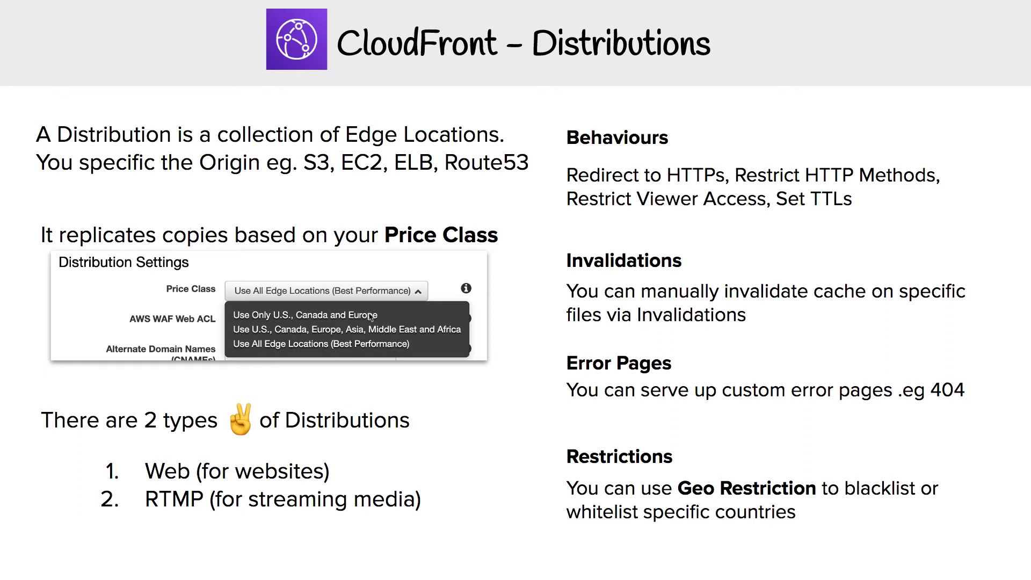
mouse_move(366, 376)
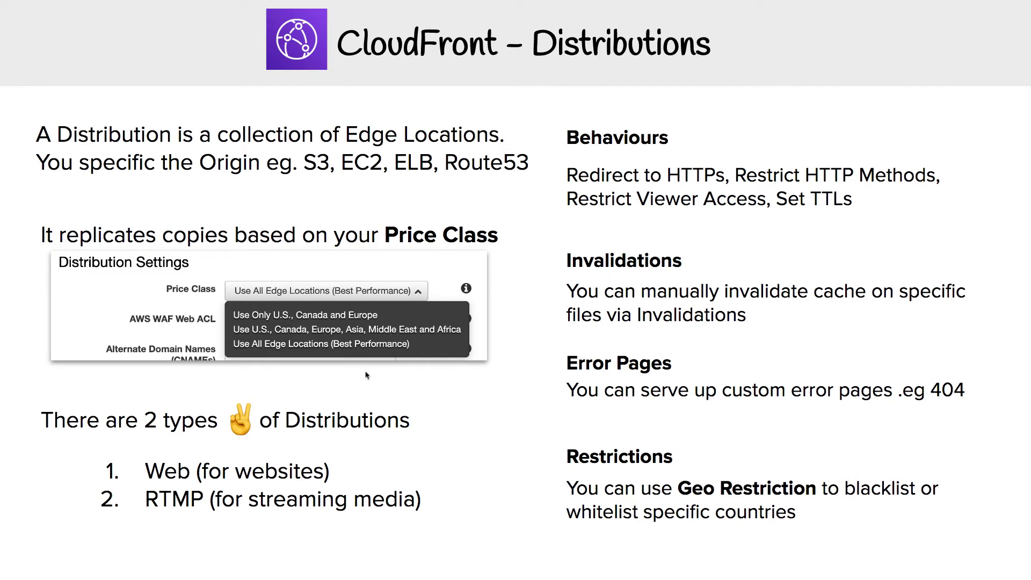
mouse_move(347, 399)
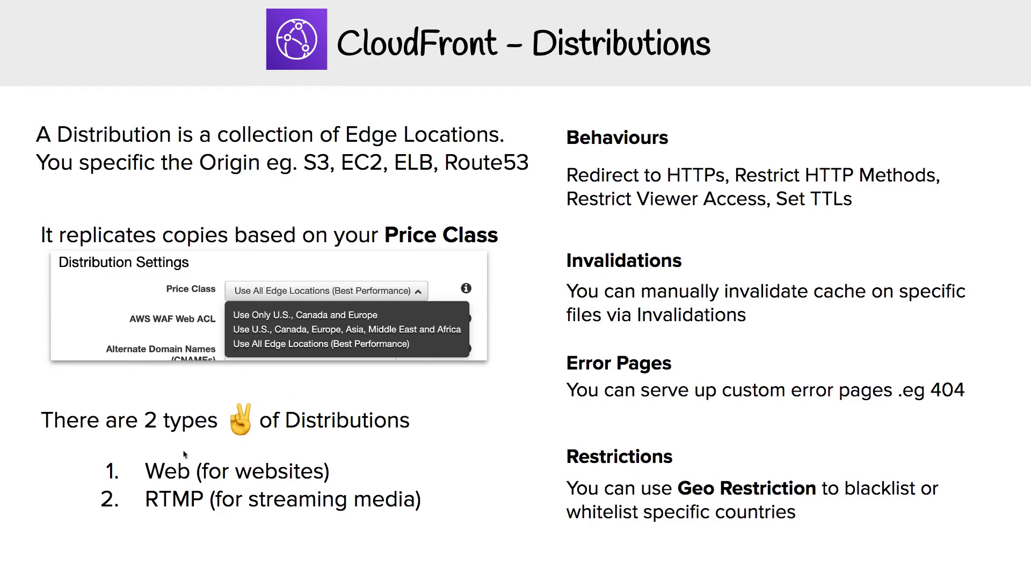
mouse_move(371, 413)
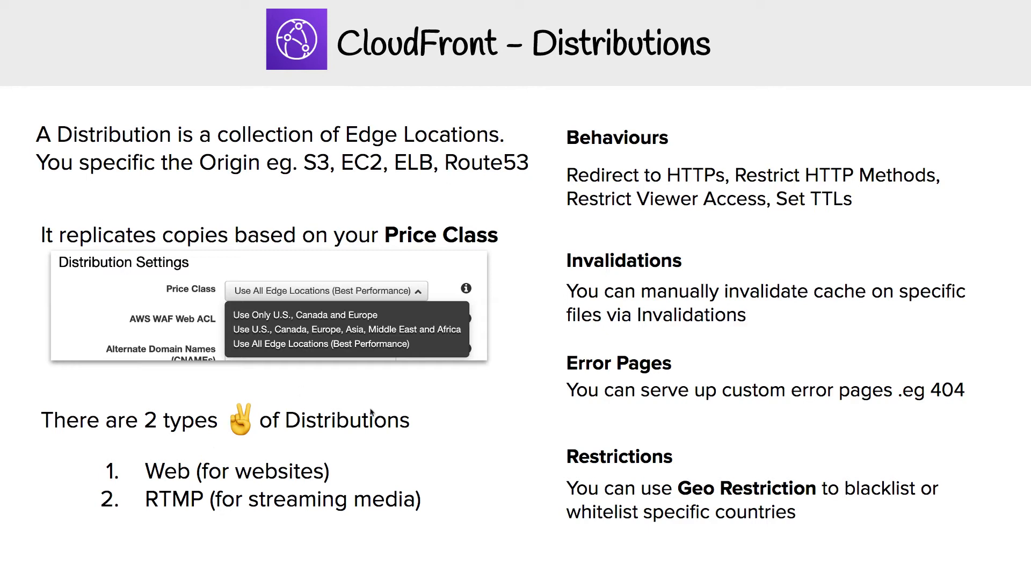
mouse_move(380, 425)
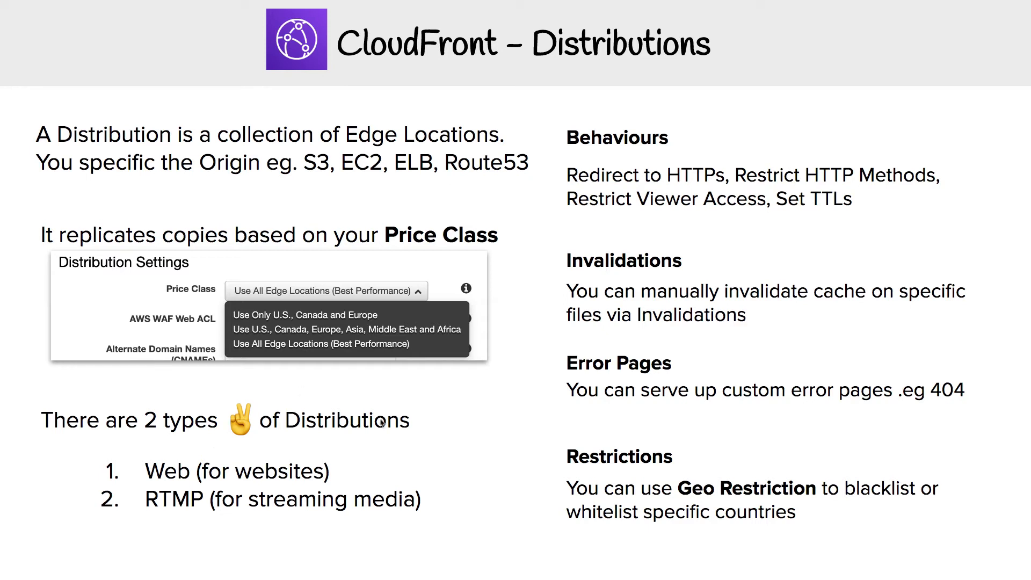
mouse_move(613, 173)
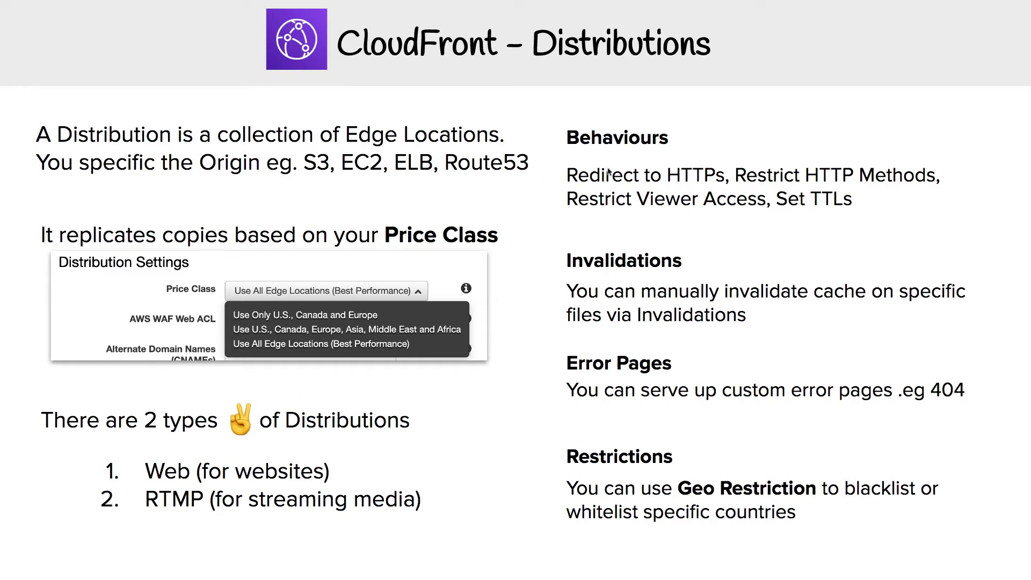
mouse_move(629, 165)
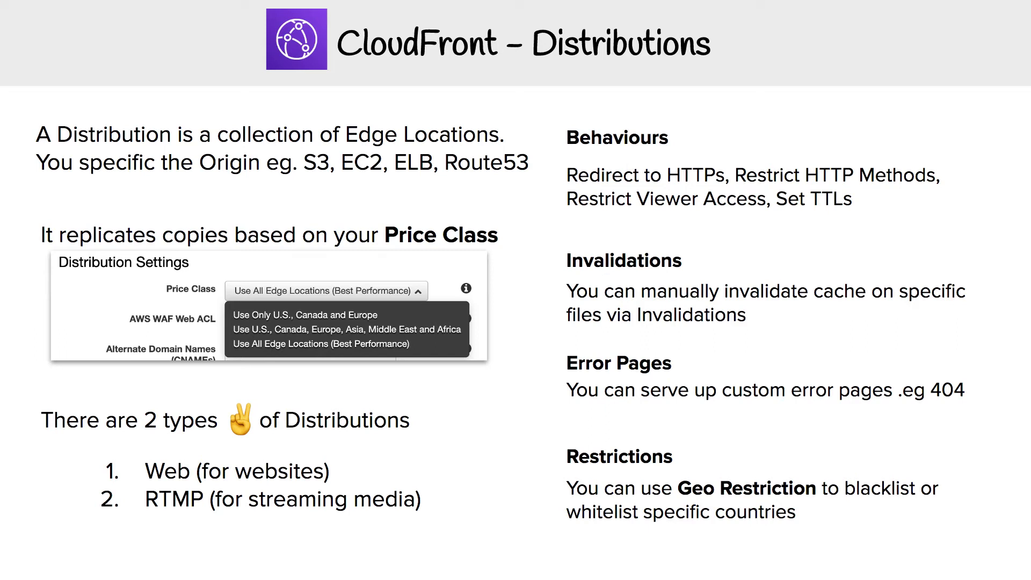
mouse_move(629, 167)
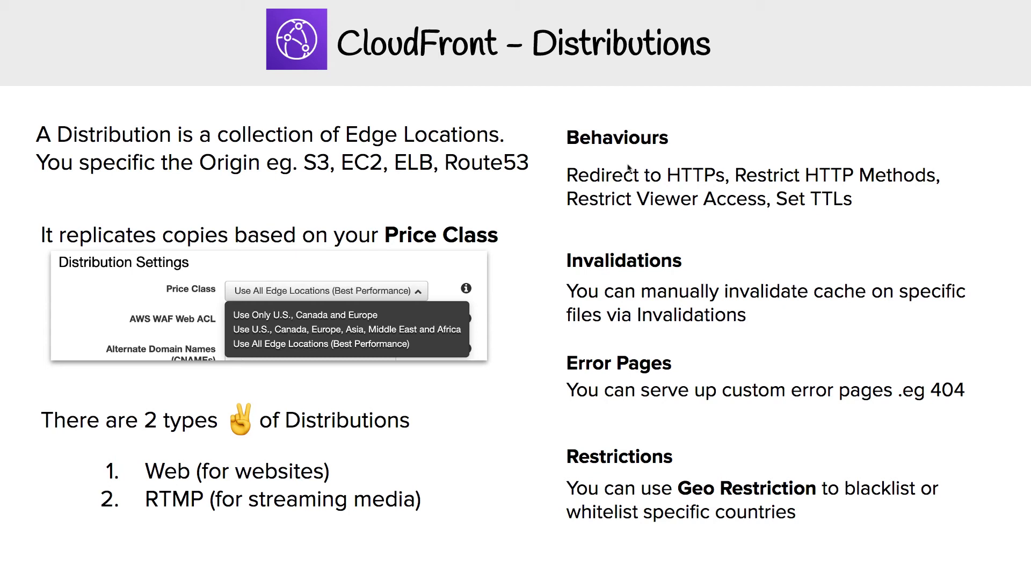
mouse_move(550, 194)
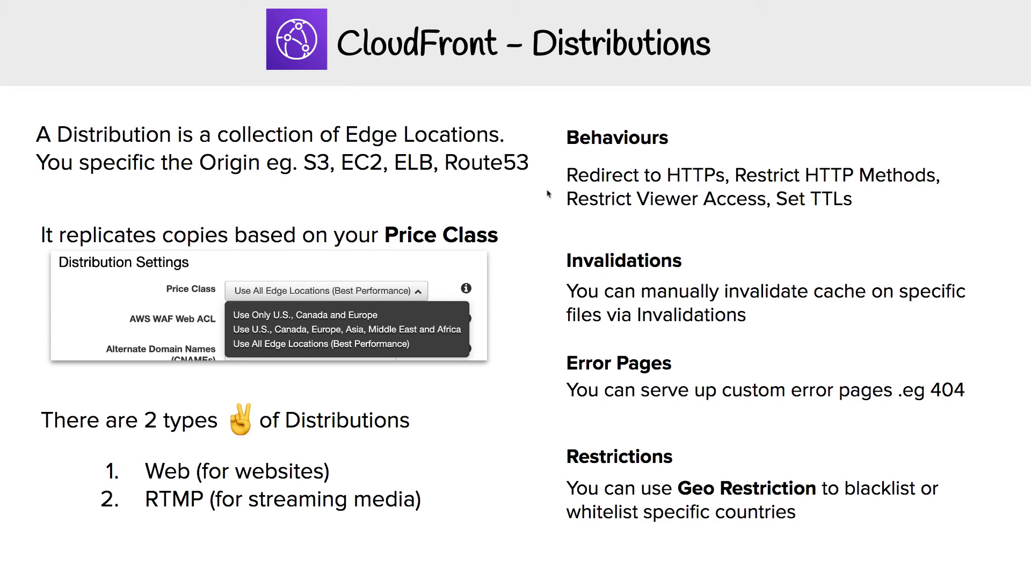
mouse_move(652, 270)
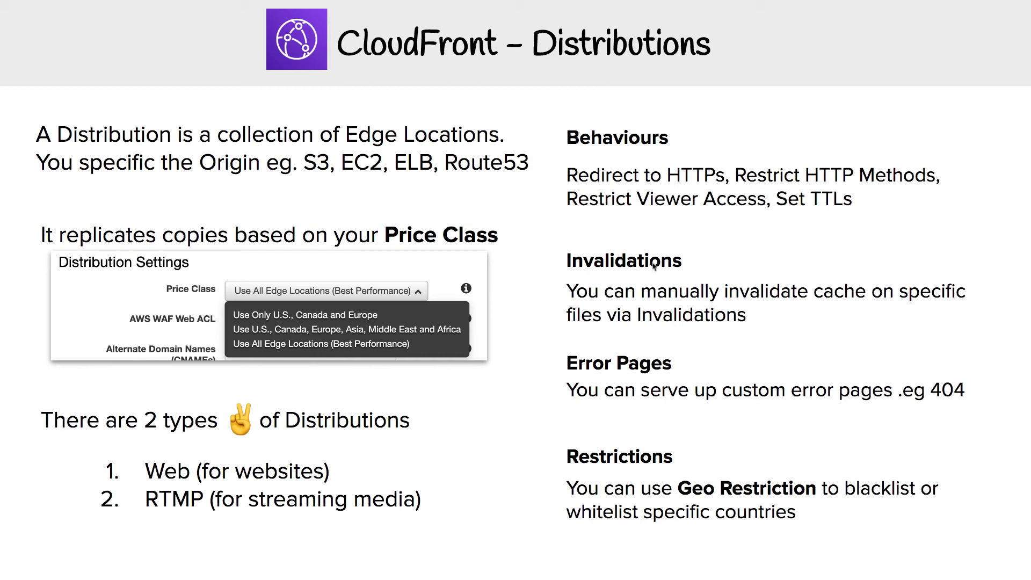
mouse_move(829, 234)
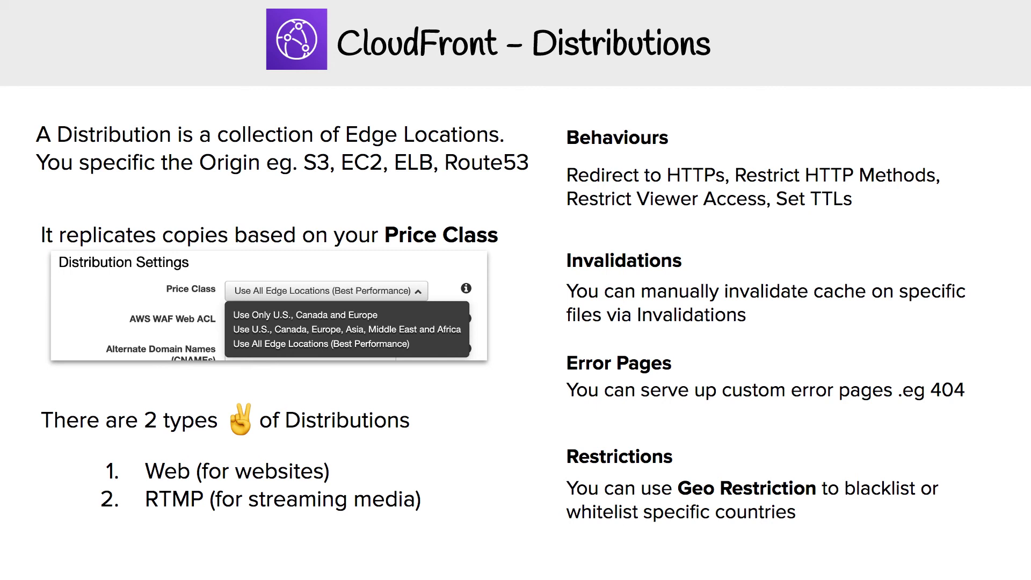
mouse_move(829, 234)
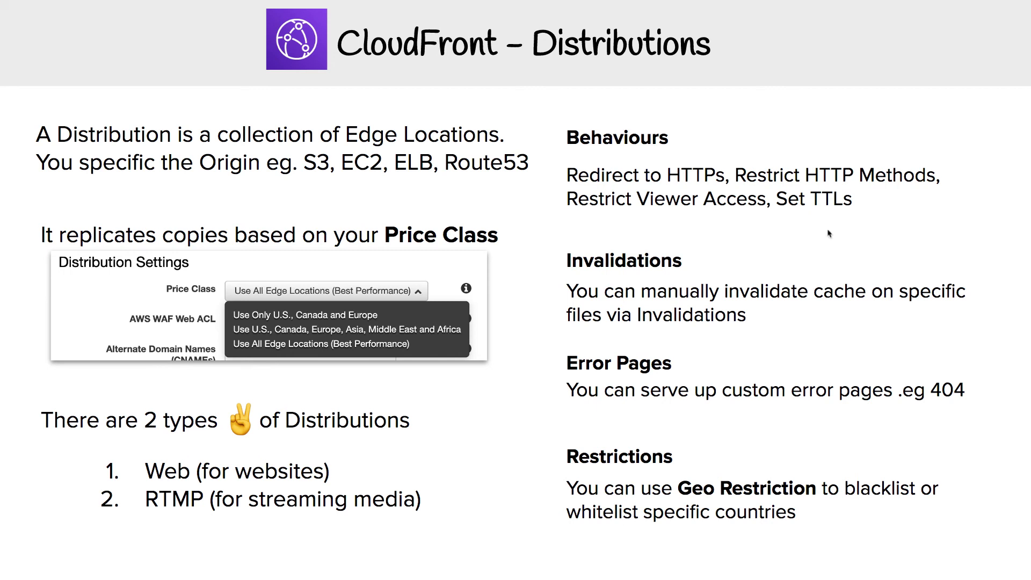
mouse_move(860, 358)
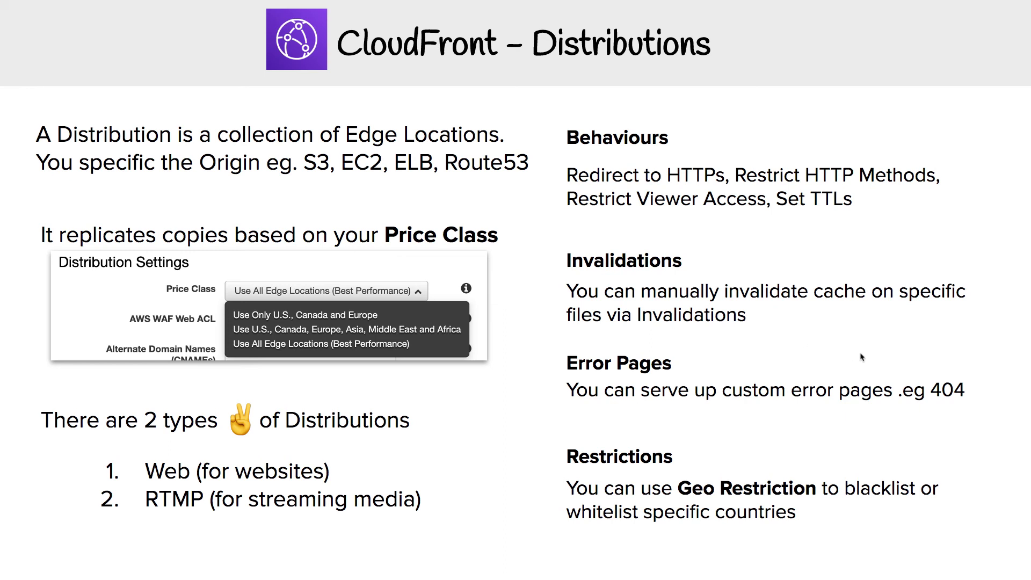
mouse_move(855, 350)
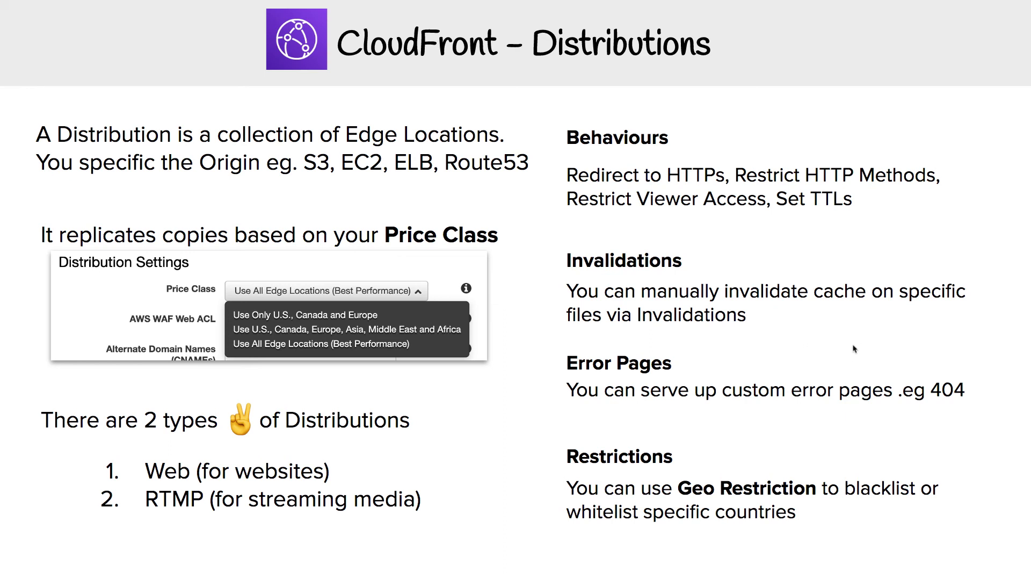
mouse_move(664, 405)
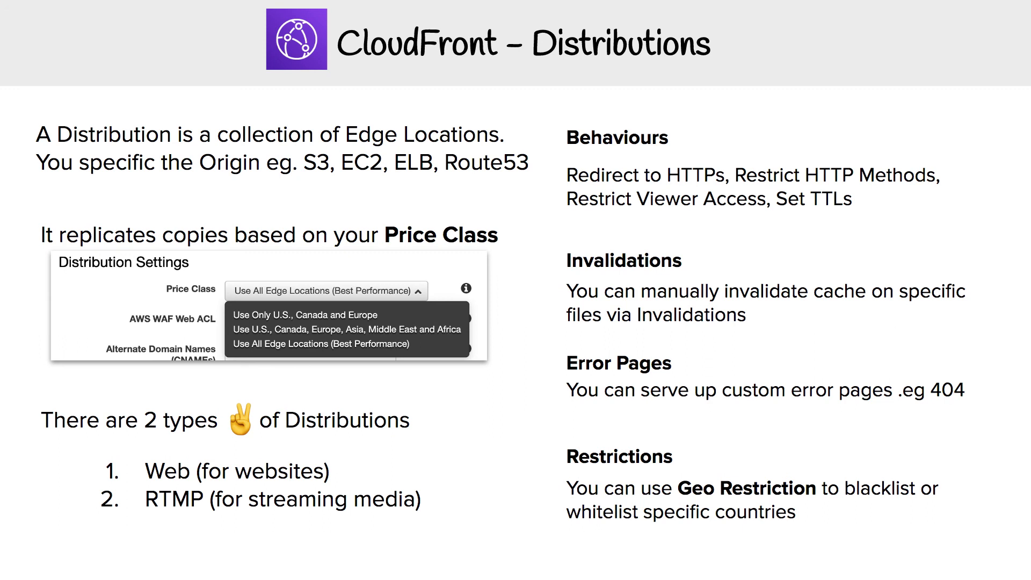
mouse_move(664, 403)
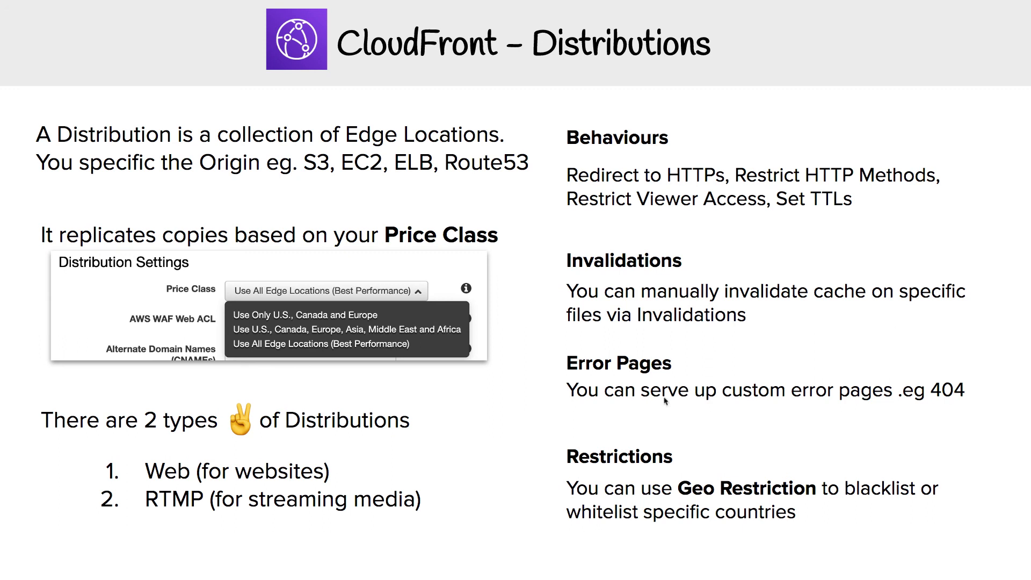